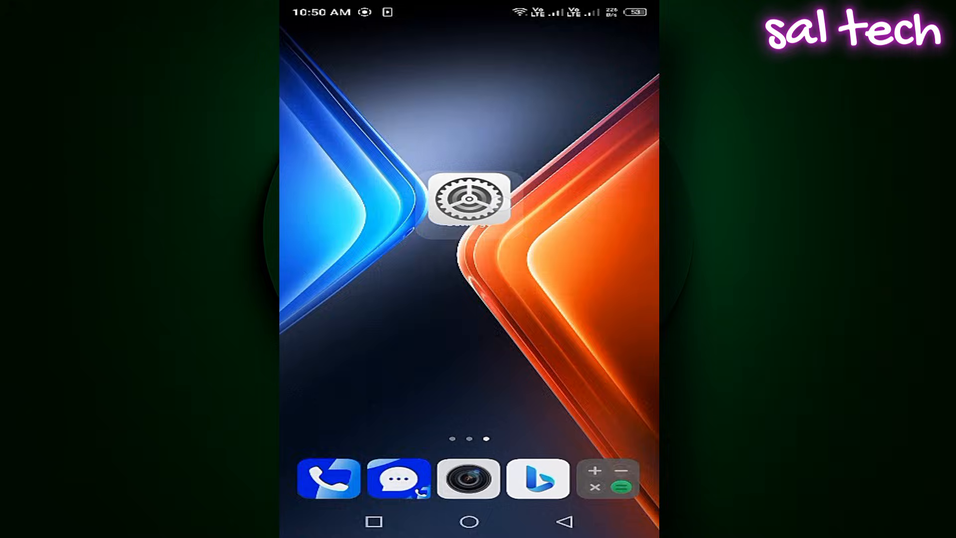
Activate developer mode via Build number on the My phone page, confirming with the lock PIN
{"action": "left_click", "coordinate": [468, 200]}
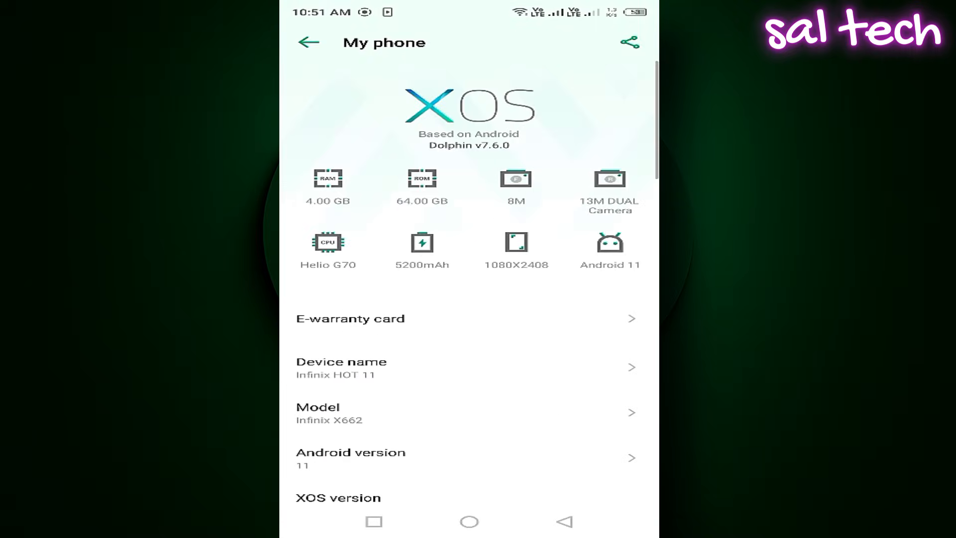
{"action": "scroll", "scroll_direction": "down", "scroll_amount": 3}
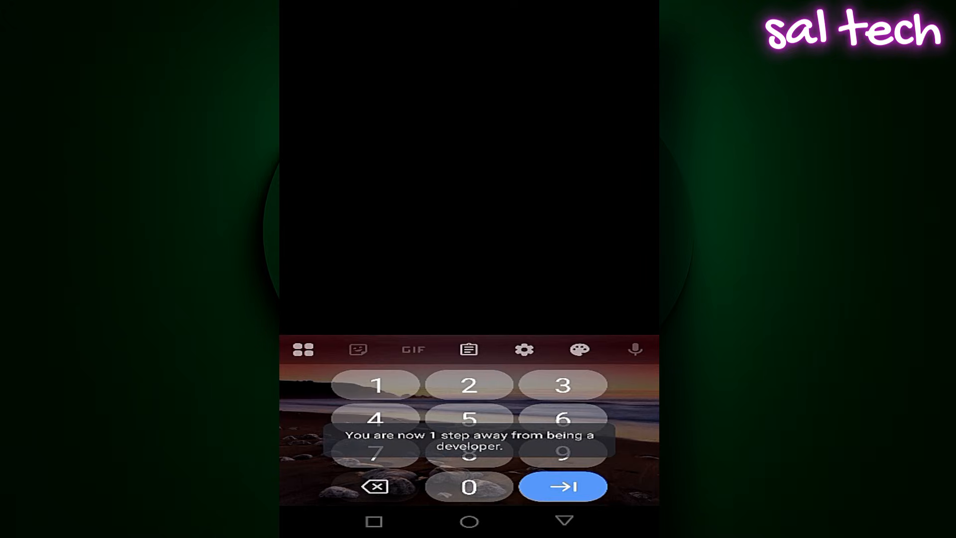
{"action": "left_click", "coordinate": [562, 486]}
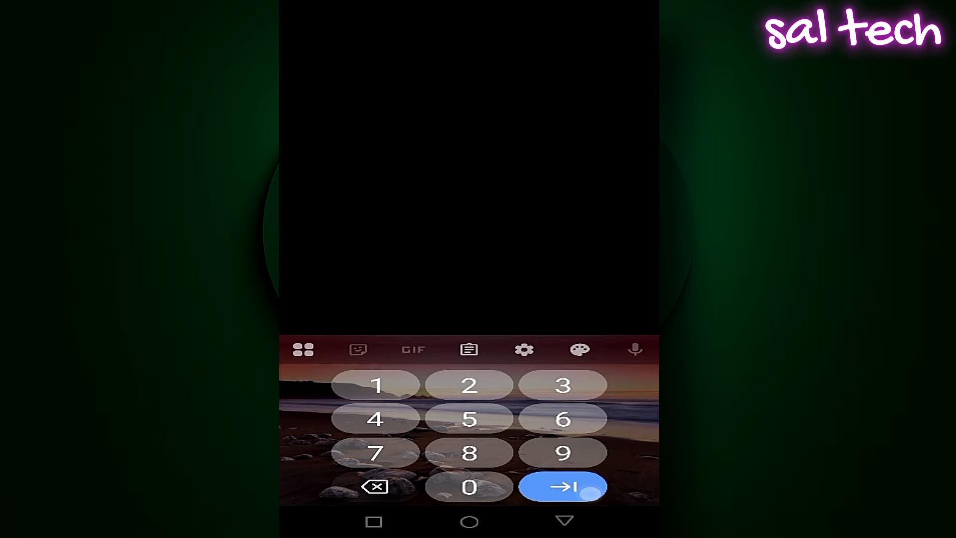
{"action": "left_click", "coordinate": [561, 487]}
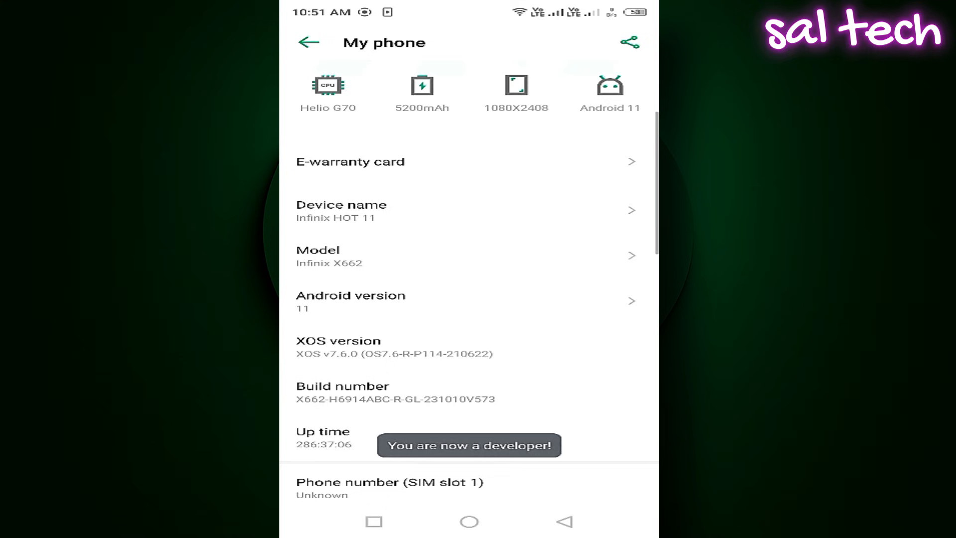
Reach Developer options through System from the main settings list
{"action": "left_click", "coordinate": [309, 43]}
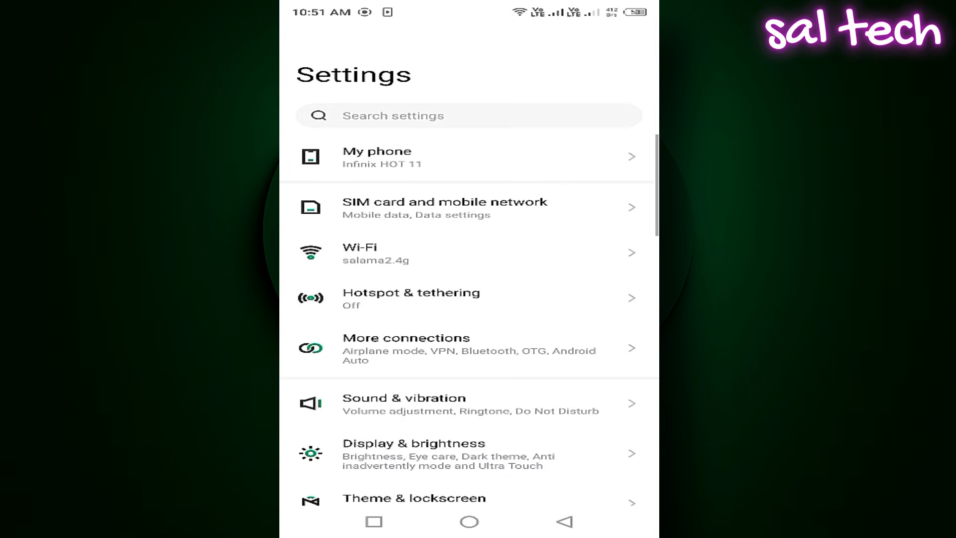
{"action": "scroll", "scroll_direction": "down", "scroll_amount": 3}
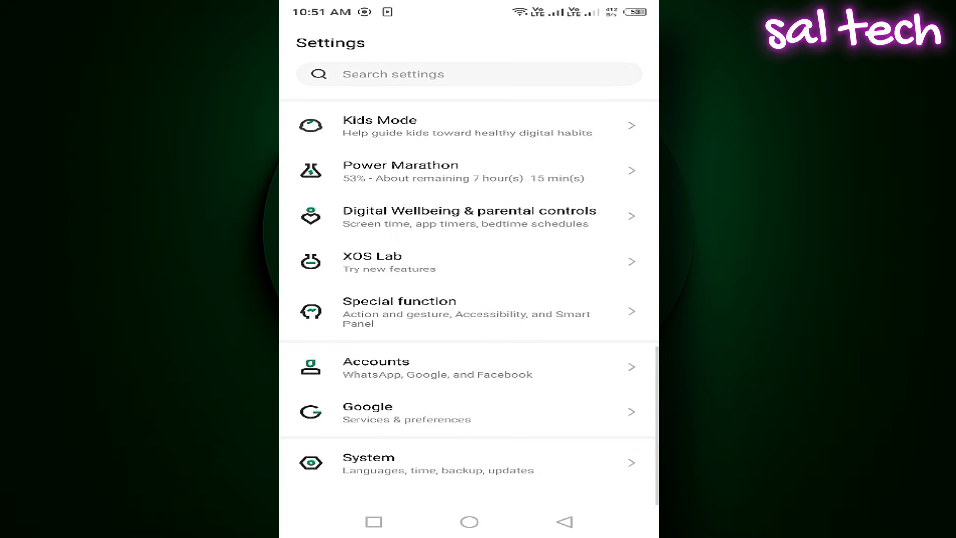
{"action": "left_click", "coordinate": [369, 463]}
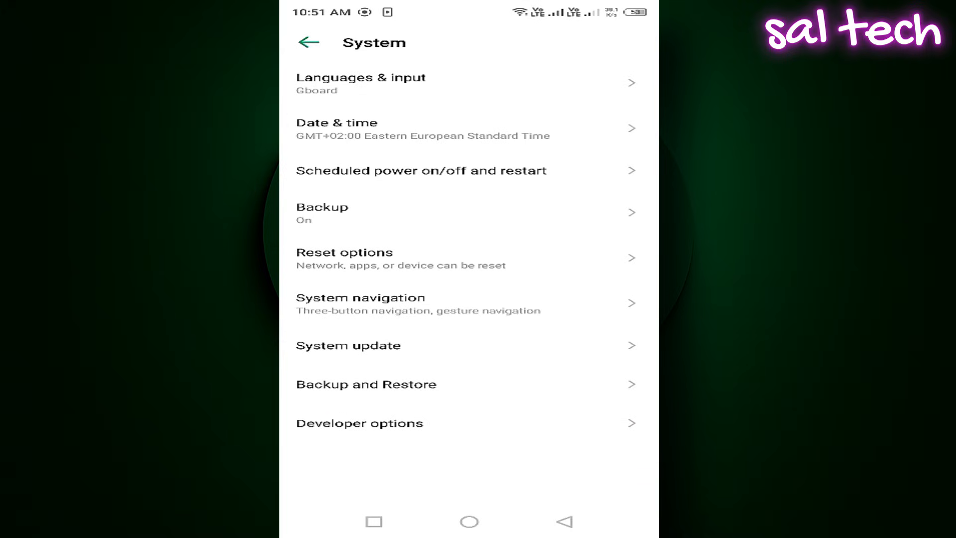
{"action": "left_click", "coordinate": [358, 422]}
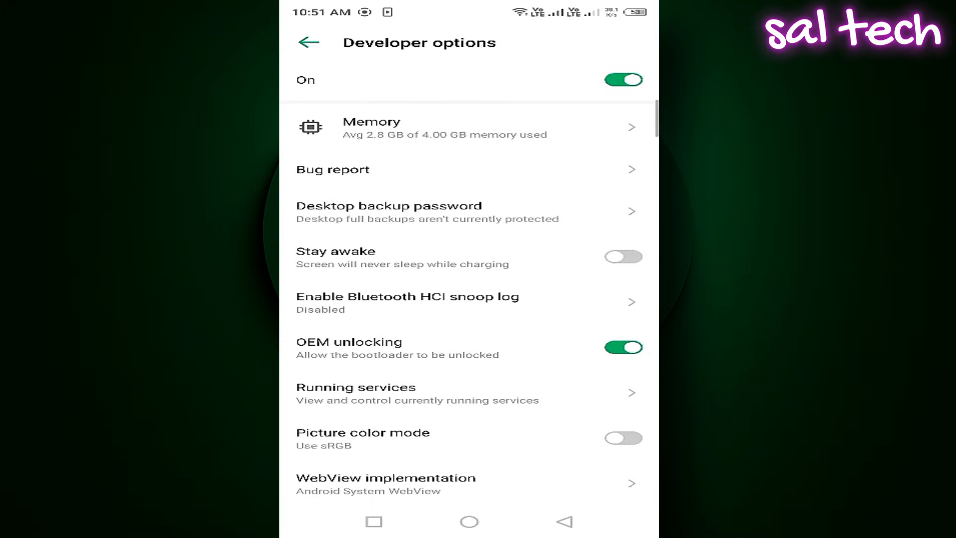
Scroll the Developer options list down to the Smallest width (360 dp) entry
{"action": "scroll", "scroll_direction": "down", "scroll_amount": 3}
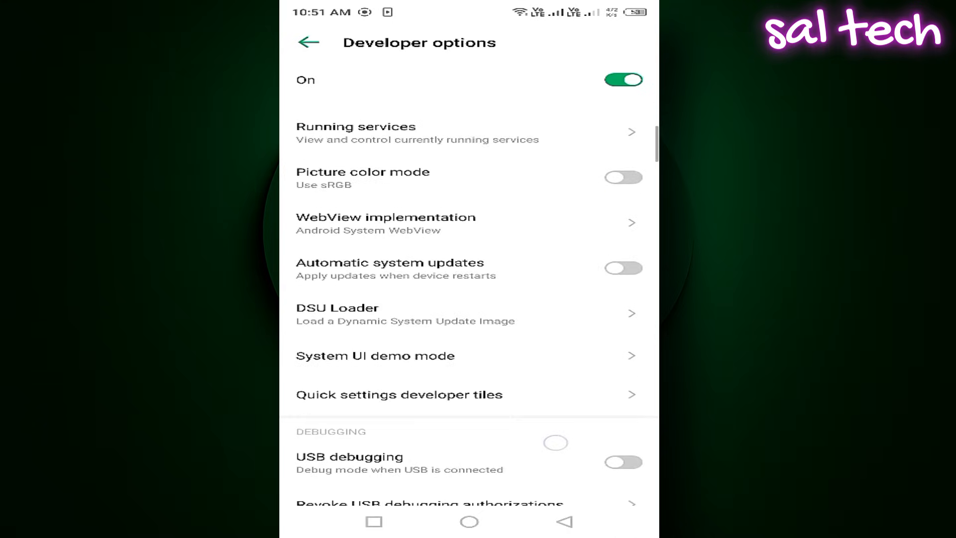
{"action": "scroll", "scroll_direction": "down", "scroll_amount": 3}
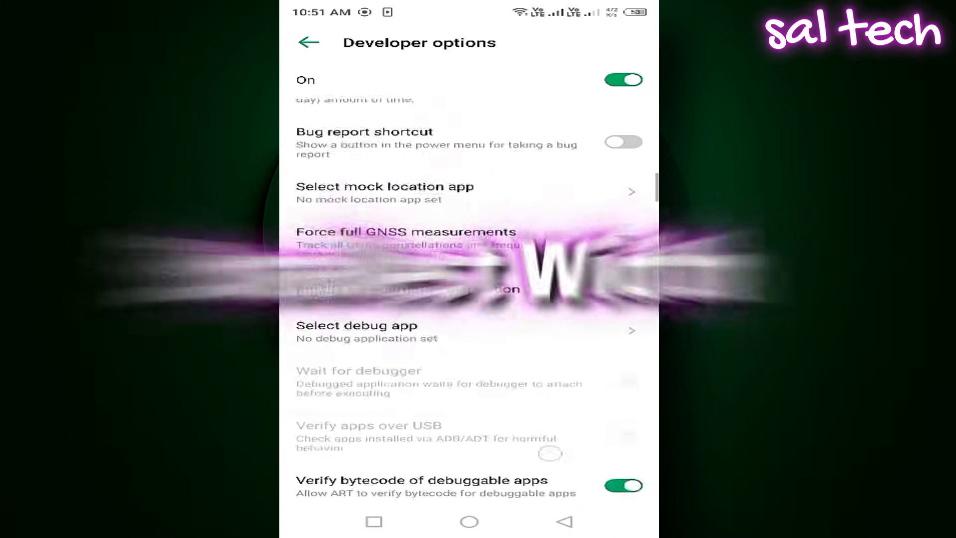
{"action": "scroll", "scroll_direction": "down", "scroll_amount": 3}
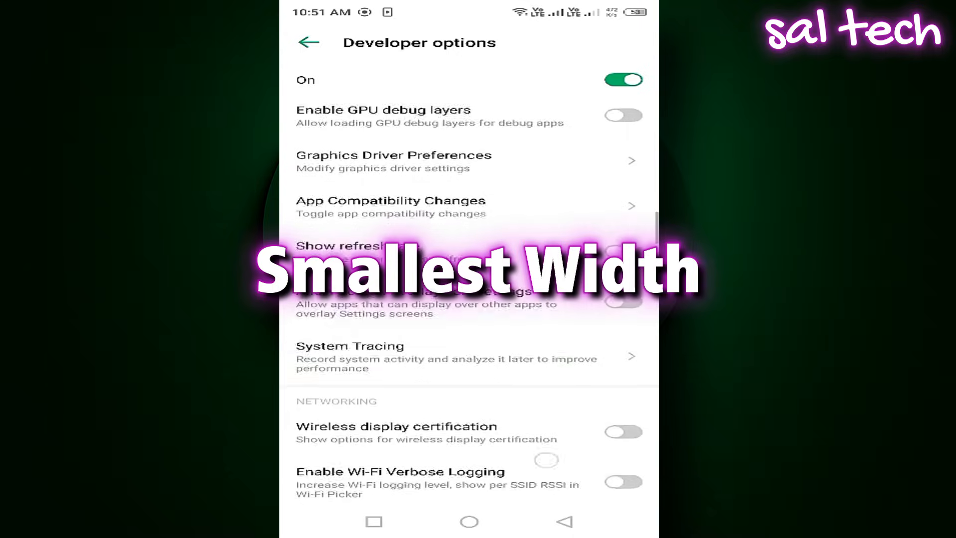
{"action": "scroll", "scroll_direction": "down", "scroll_amount": 3}
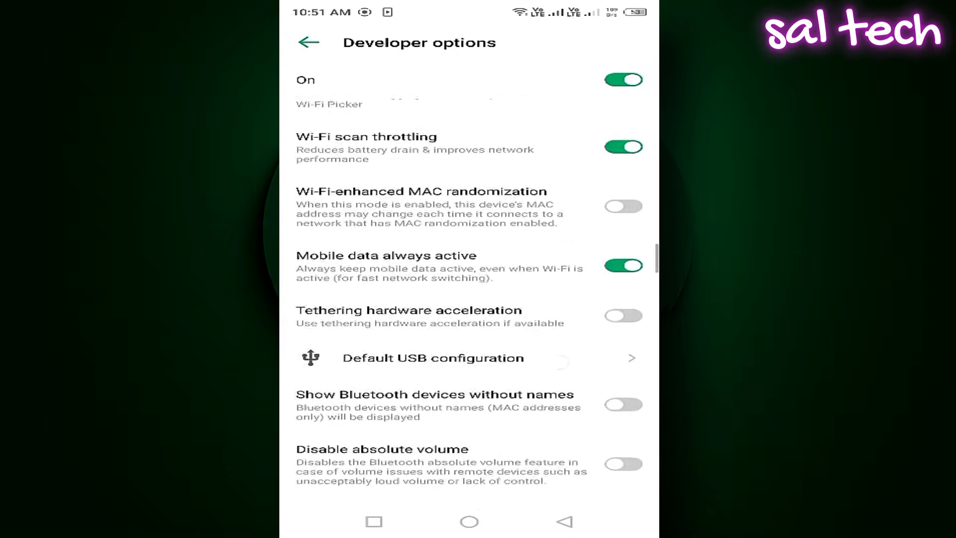
{"action": "scroll", "scroll_direction": "down", "scroll_amount": 3}
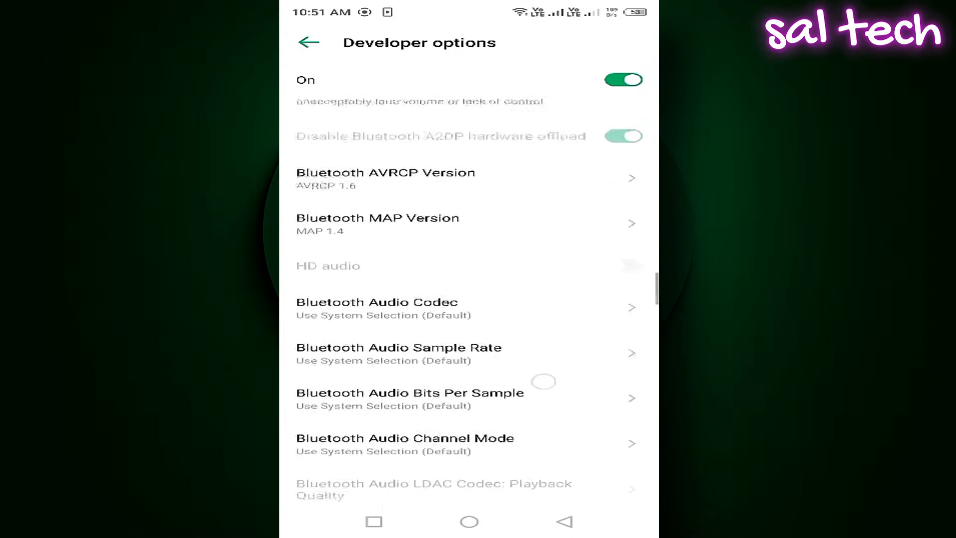
{"action": "scroll", "scroll_direction": "down", "scroll_amount": 3}
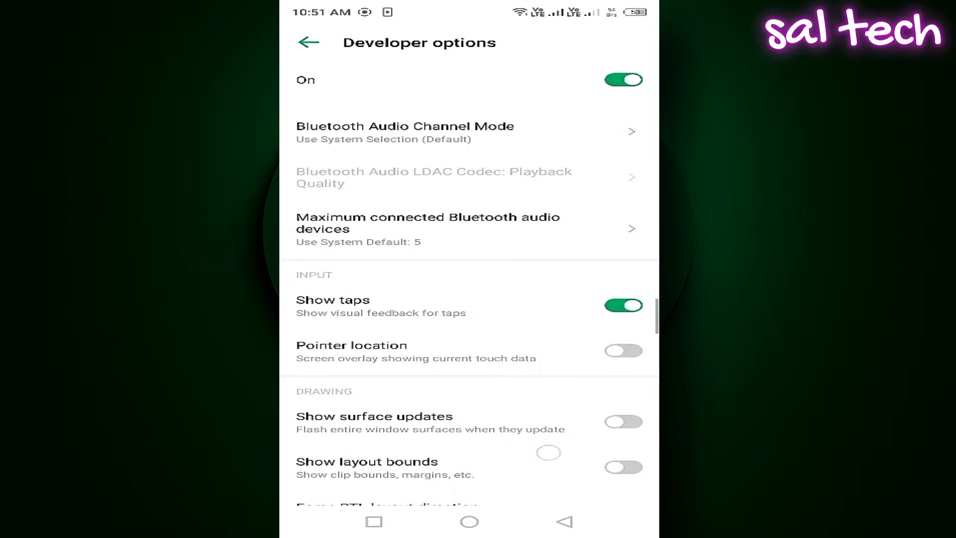
{"action": "scroll", "scroll_direction": "down", "scroll_amount": 3}
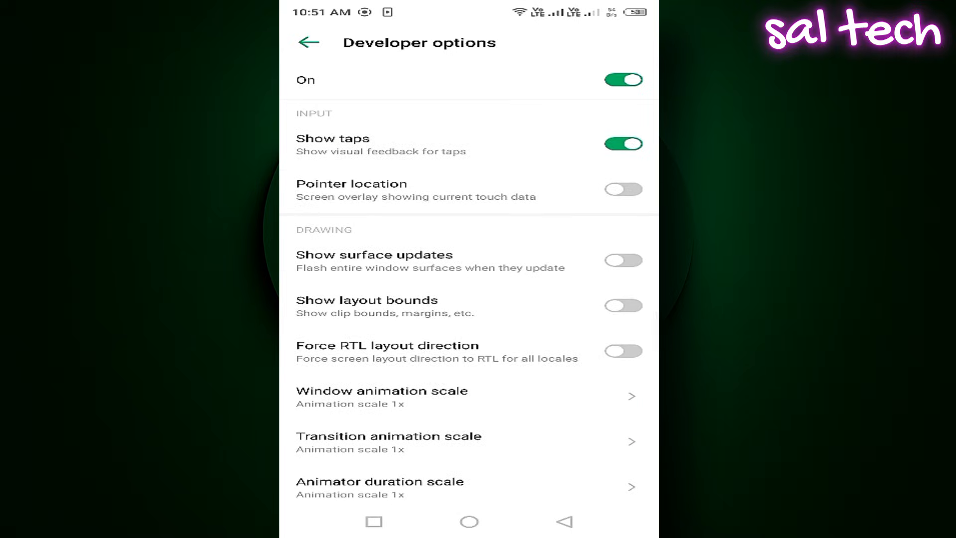
{"action": "scroll", "scroll_direction": "down", "scroll_amount": 3}
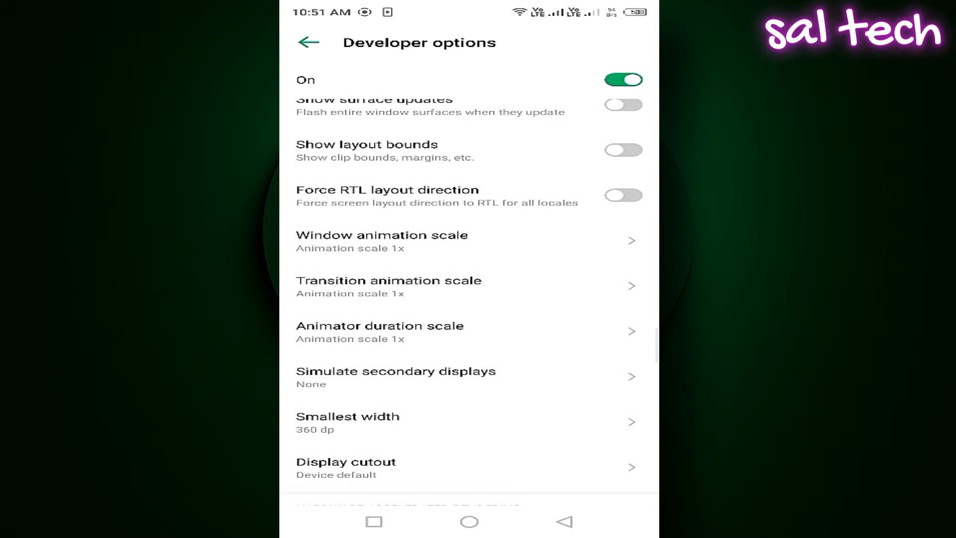
Bring up the Smallest width (360 dp) entry for editing
{"action": "left_click", "coordinate": [346, 424]}
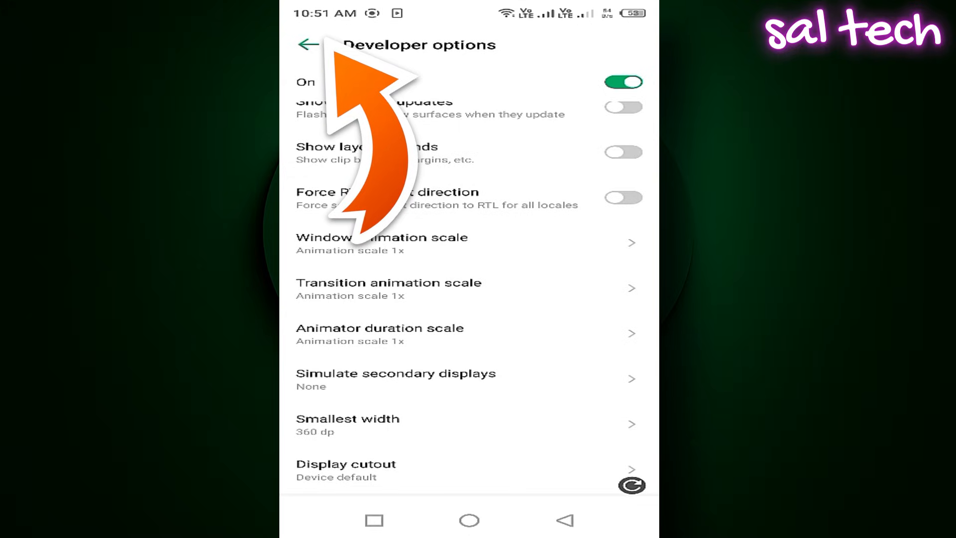
Set the system font size to Small under Display & brightness
{"action": "left_click", "coordinate": [308, 44]}
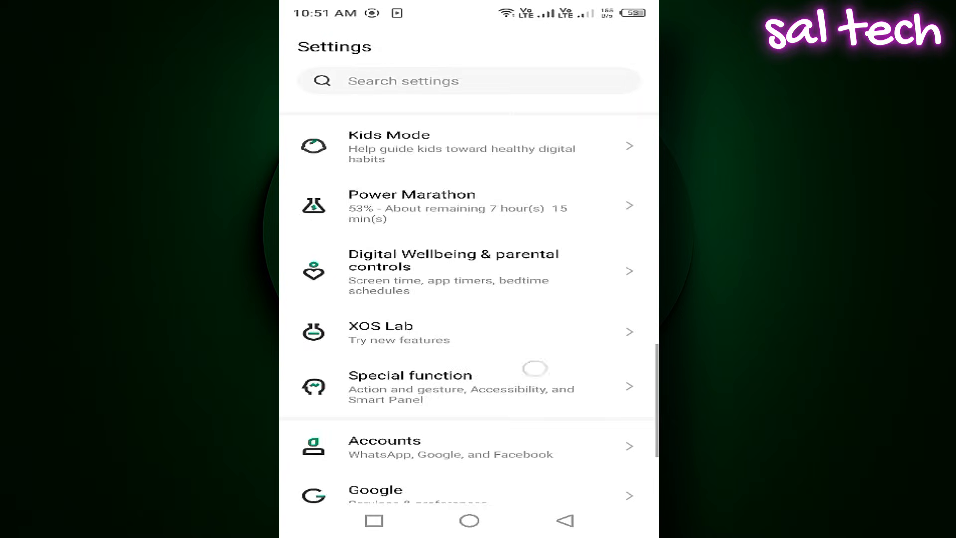
{"action": "scroll", "scroll_direction": "down", "scroll_amount": 3}
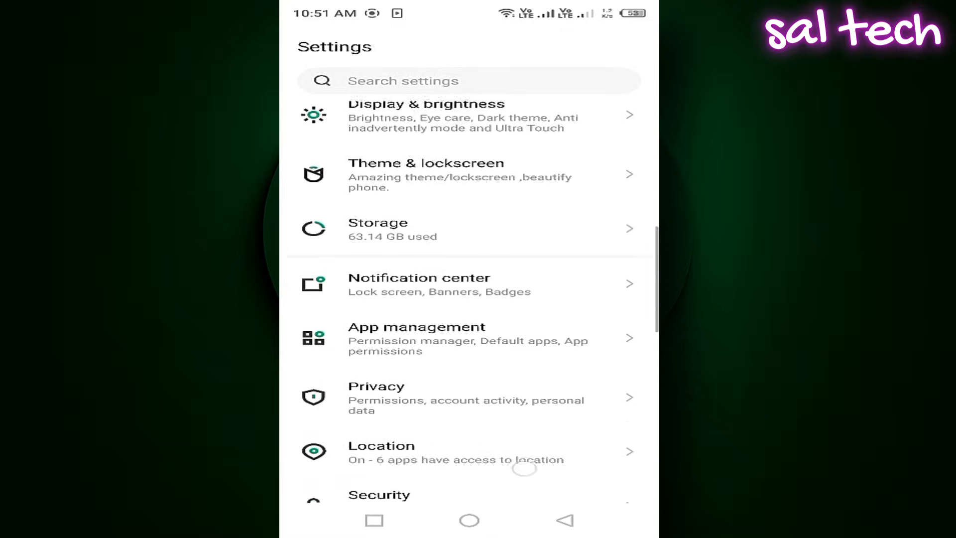
{"action": "left_click", "coordinate": [427, 115]}
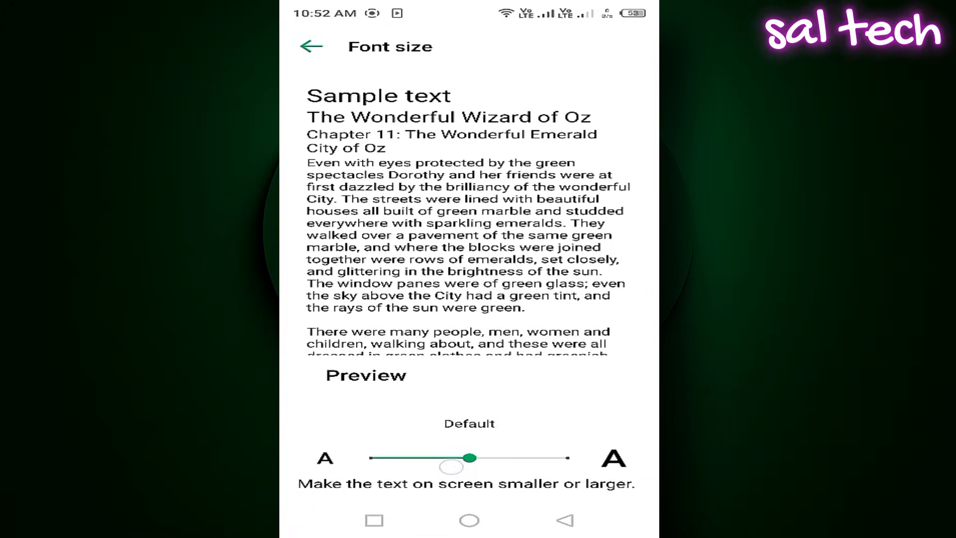
{"action": "left_click_drag", "start_coordinate": [469, 458], "coordinate": [372, 458]}
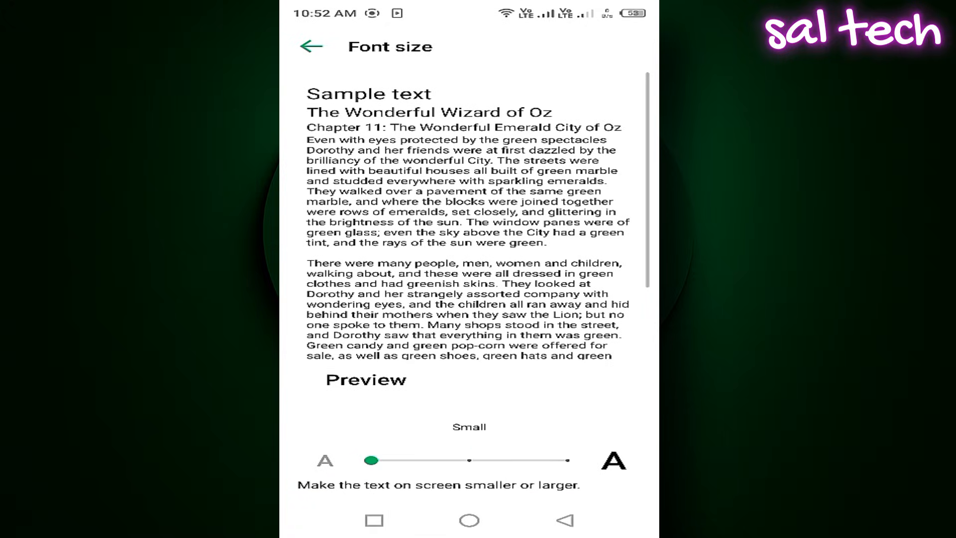